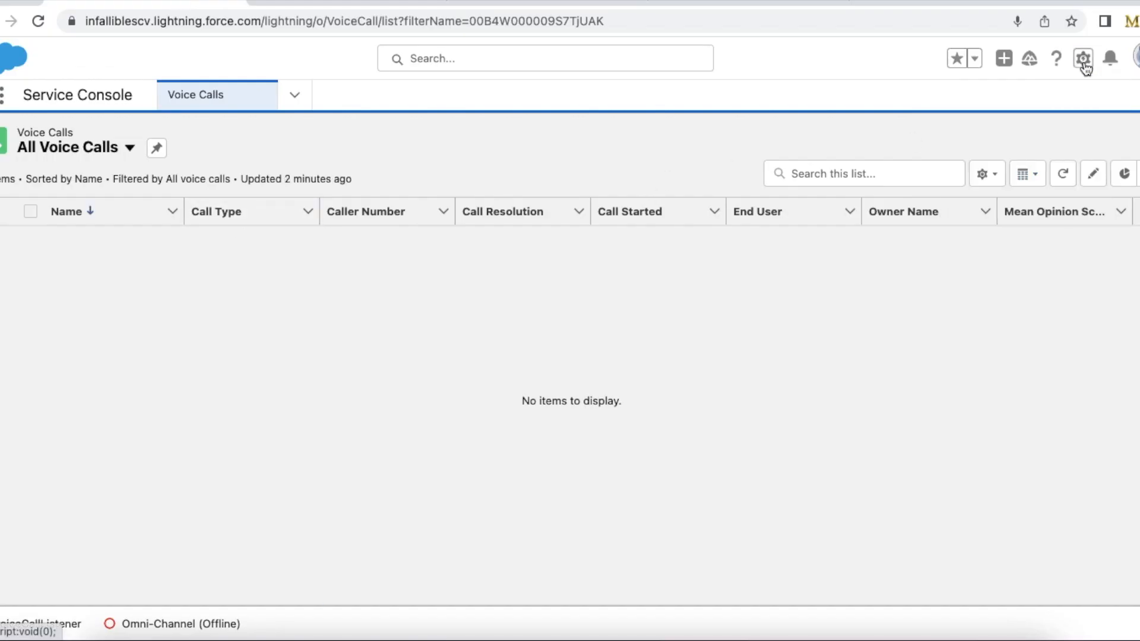
Go from the Voice Calls list into Salesforce Setup to reach the Voice Call object's fields
click(1083, 58)
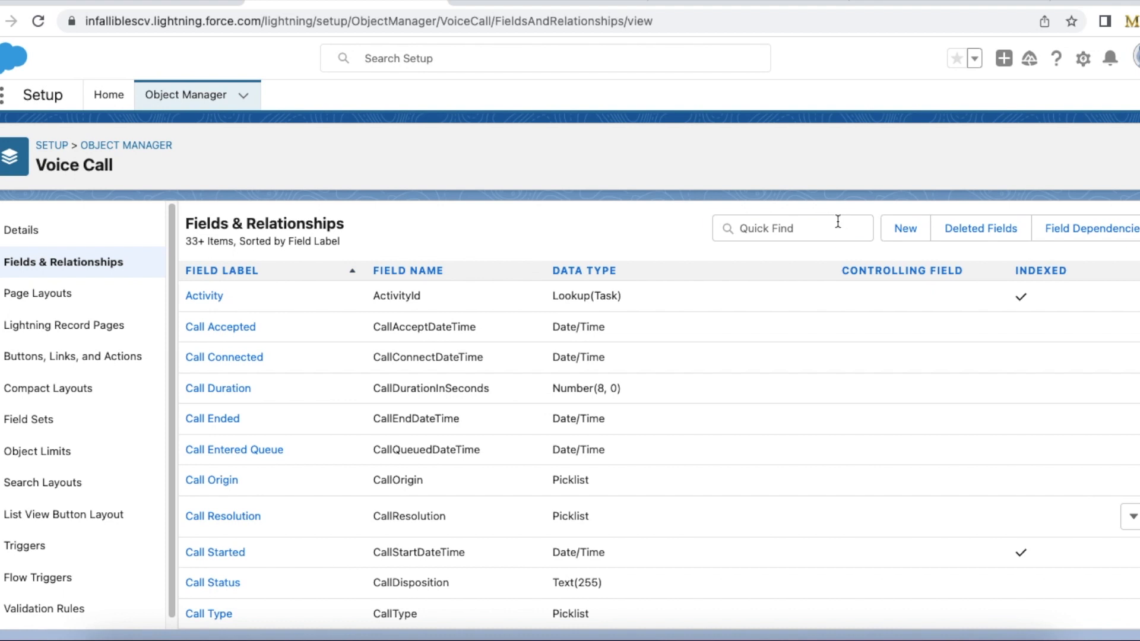
Filter Voice Call fields by 'custom' and select the Customer_Id__c API name for copying
text(custom)
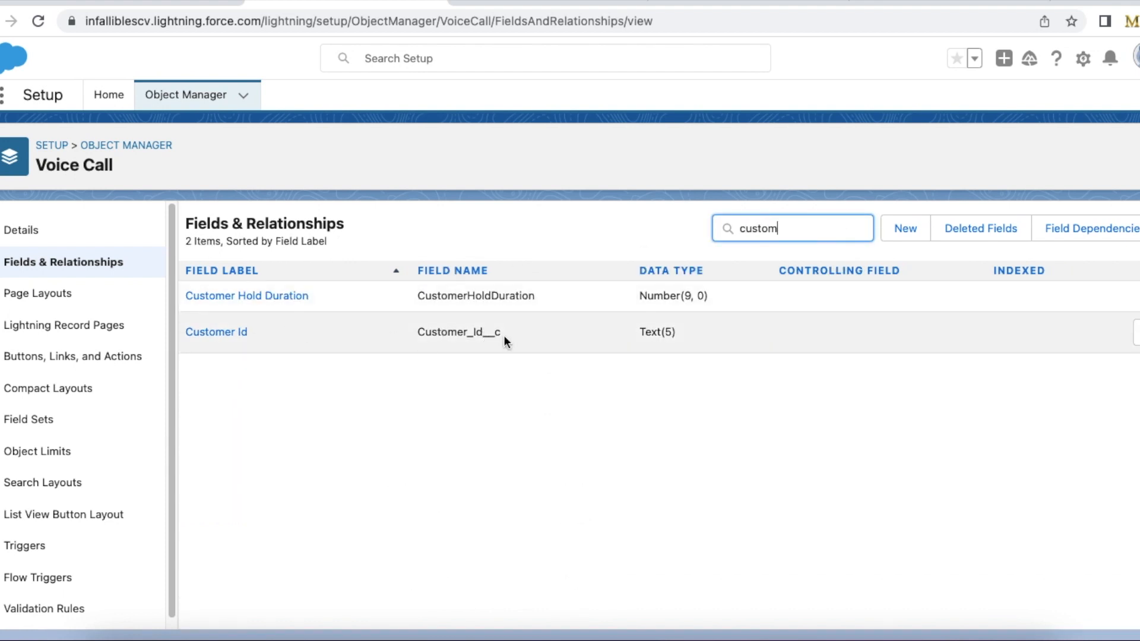
double_click(459, 332)
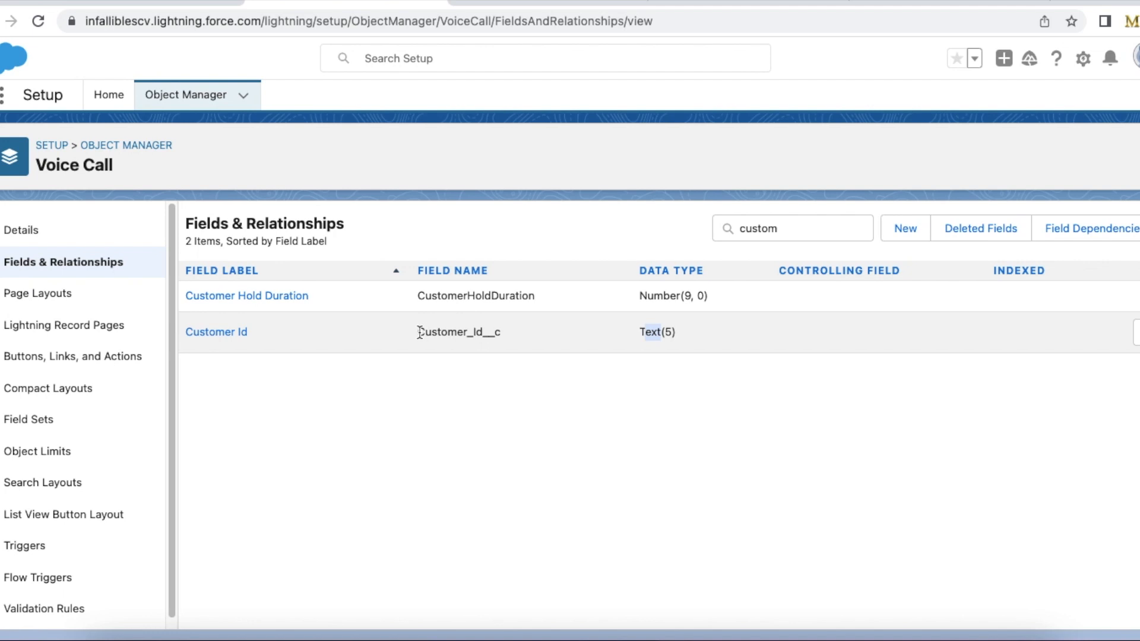
double_click(458, 332)
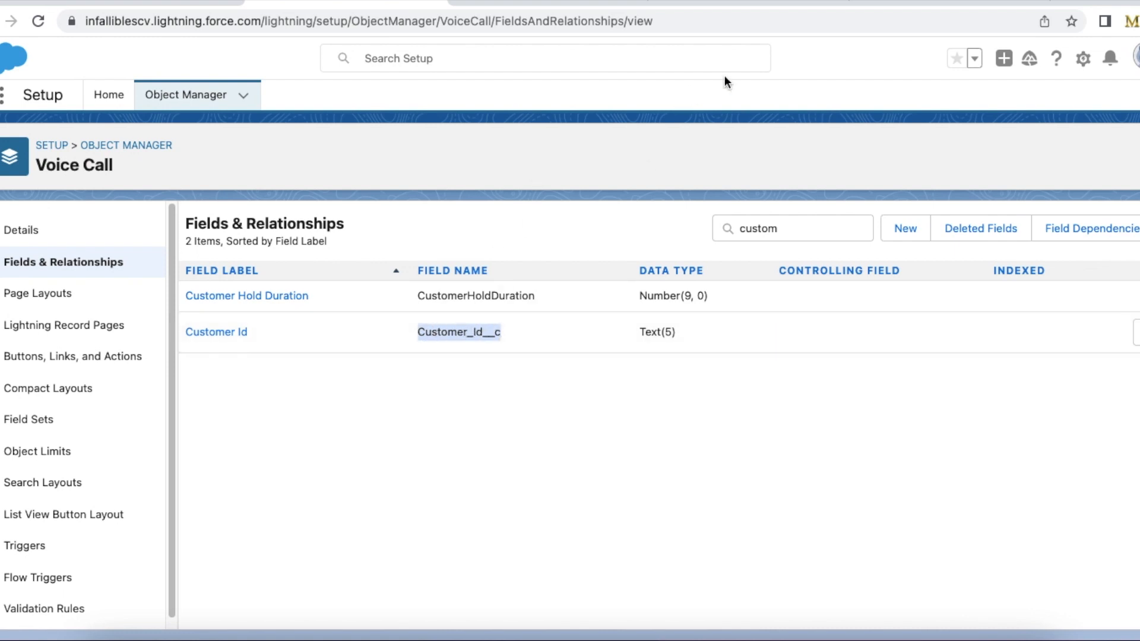
mouse_move(131, 173)
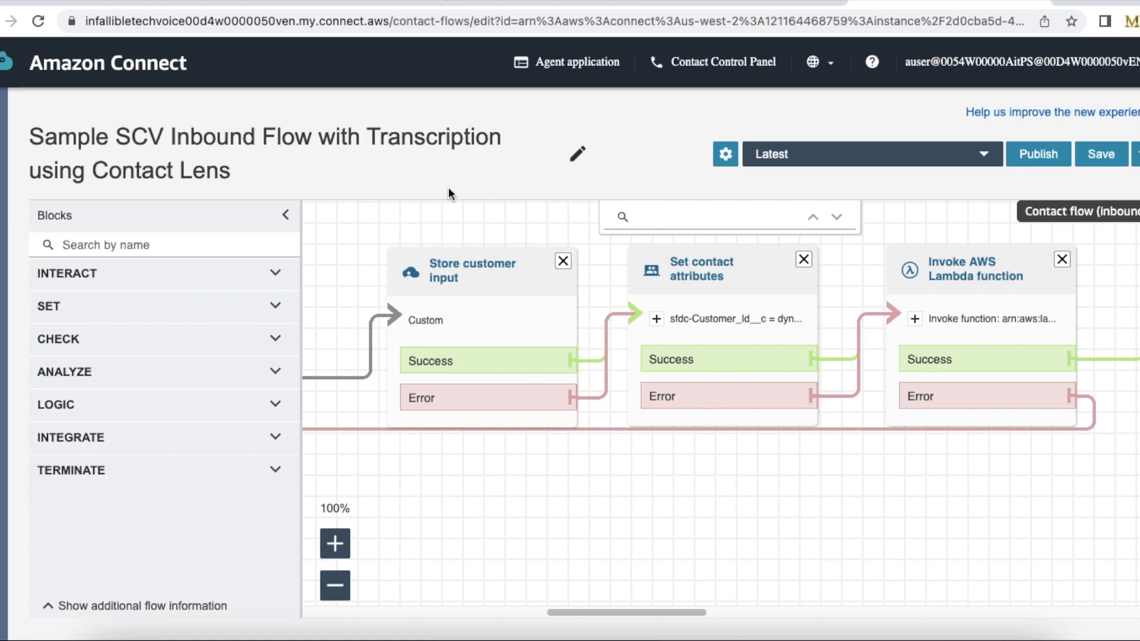
mouse_move(460, 292)
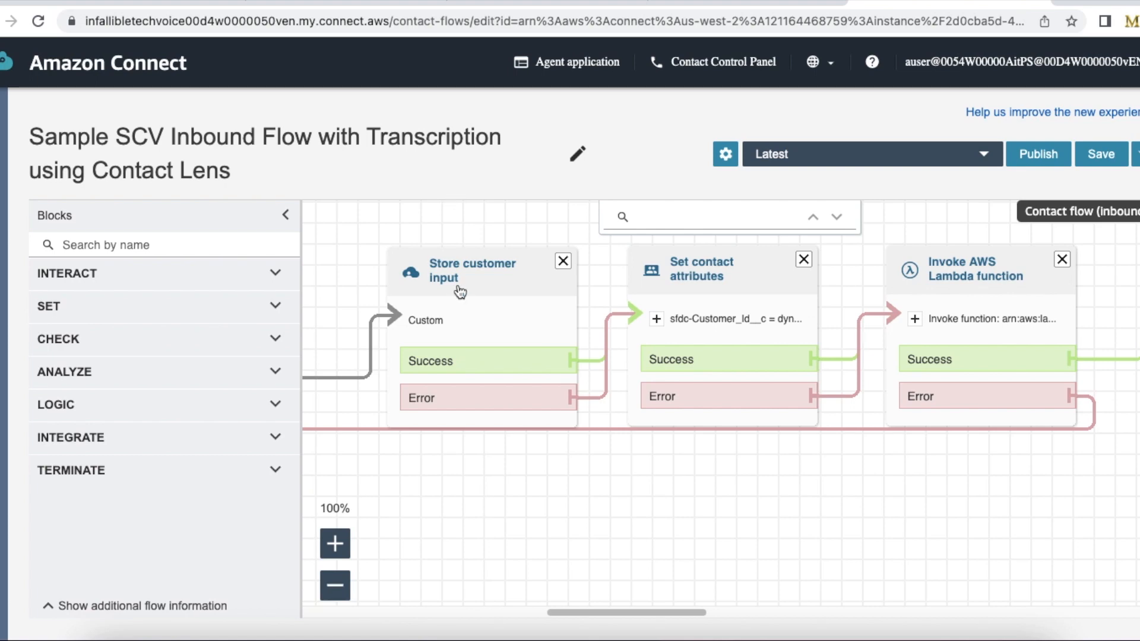
click(472, 271)
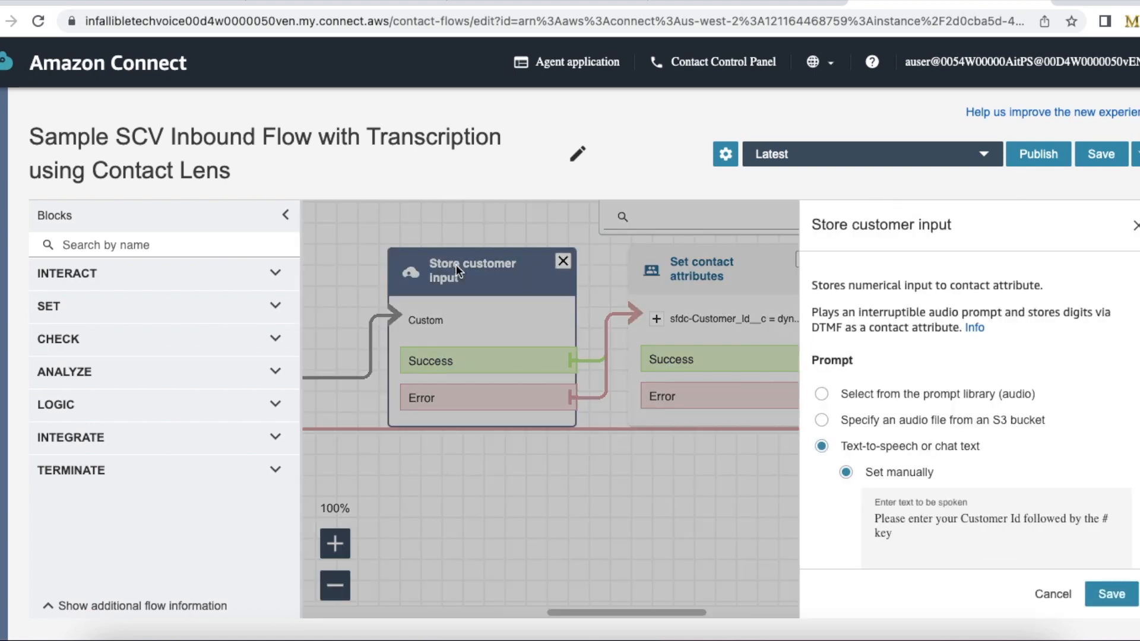
mouse_move(487, 273)
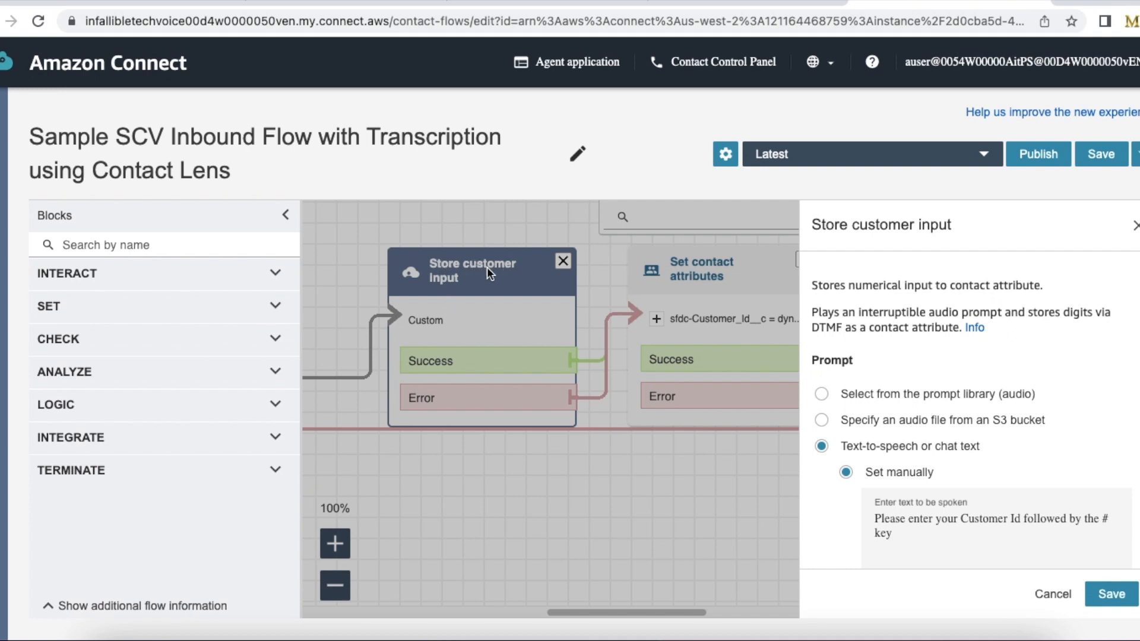
mouse_move(447, 285)
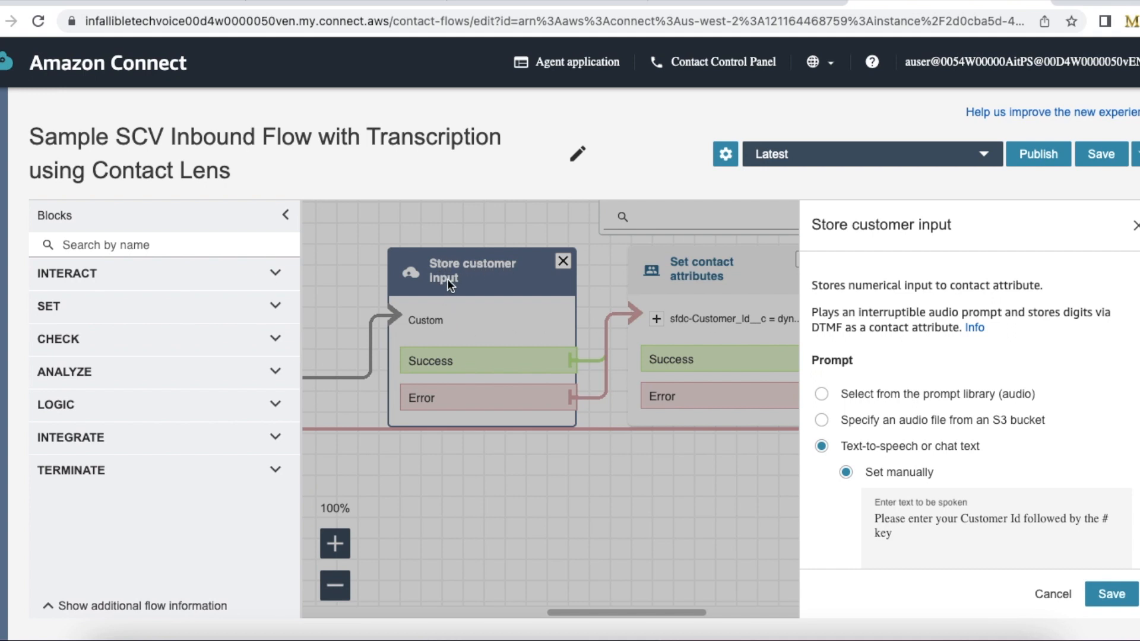
mouse_move(189, 157)
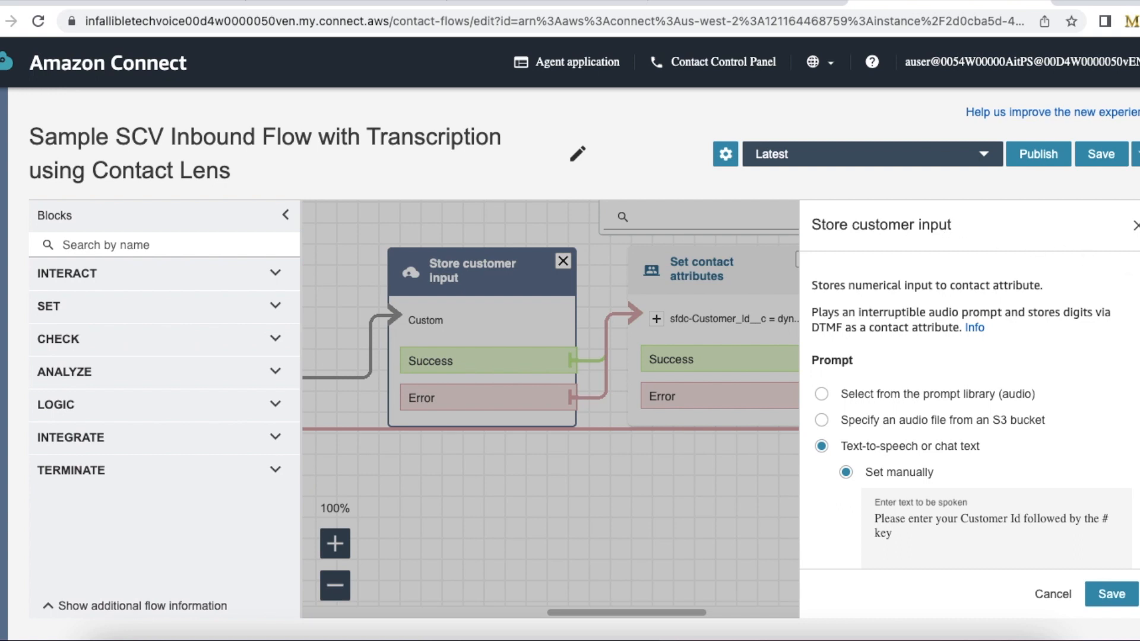
scroll(down, 3)
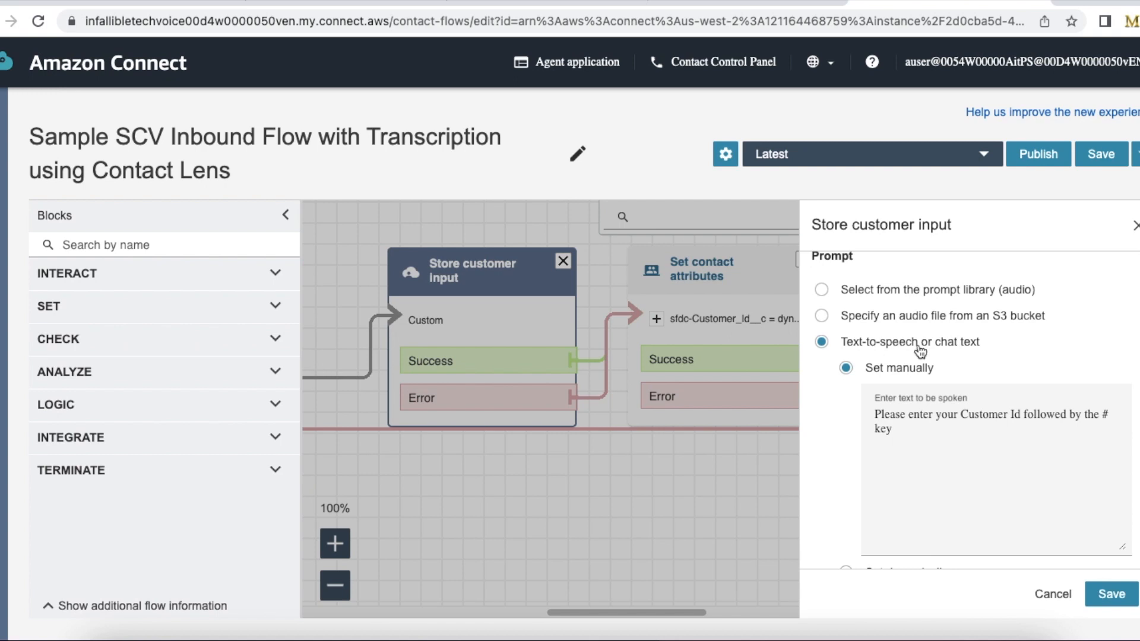
mouse_move(920, 404)
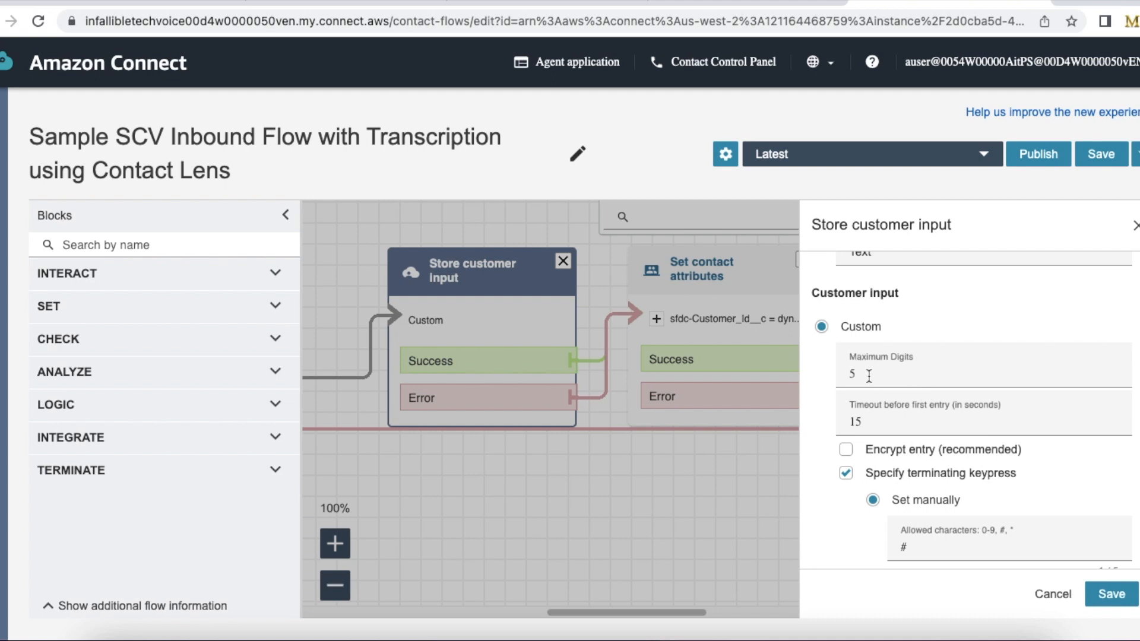
mouse_move(984, 429)
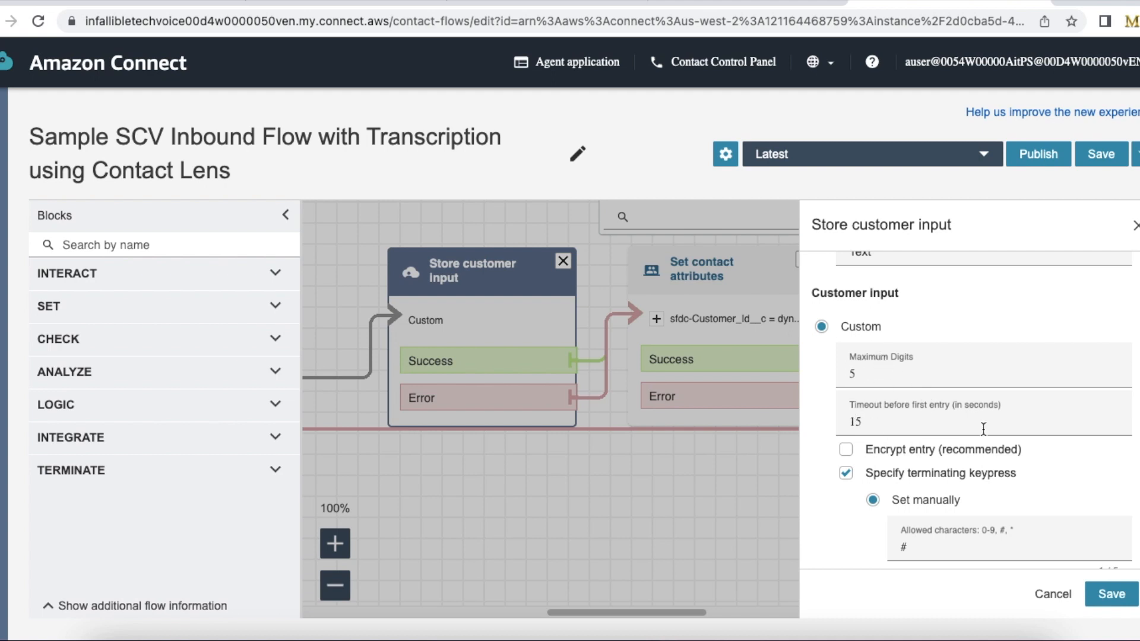
scroll(down, 3)
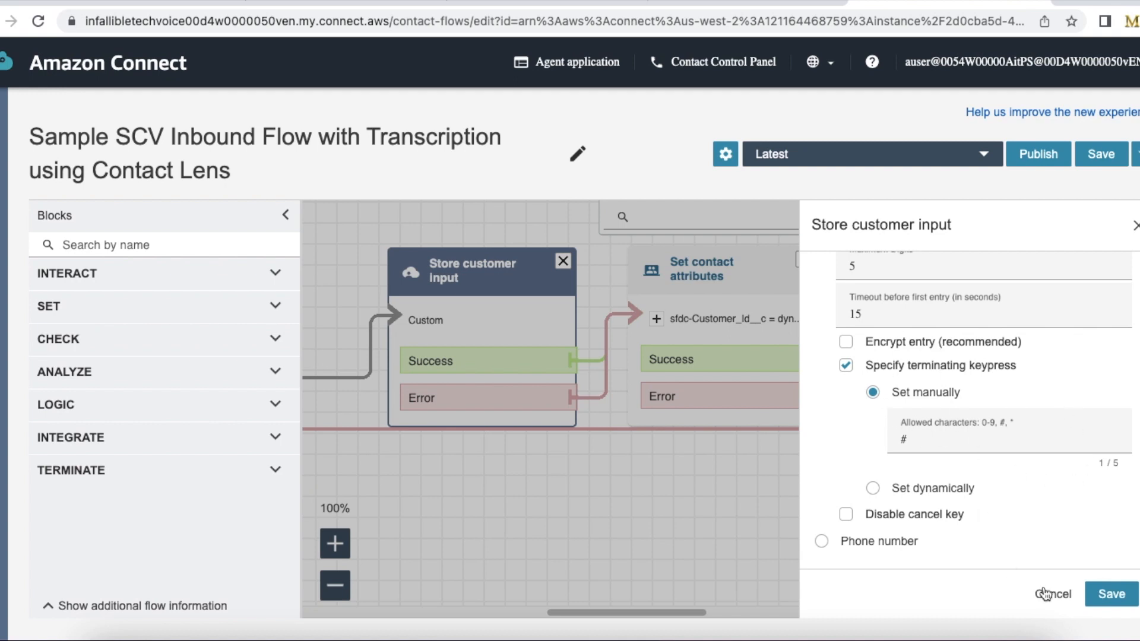
click(1052, 594)
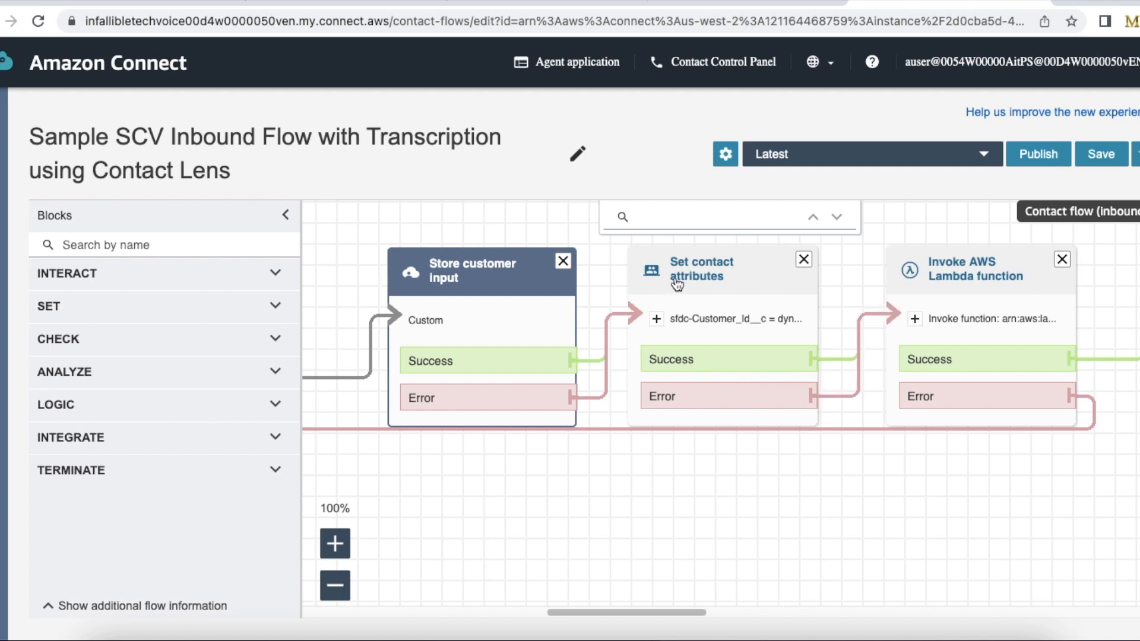
mouse_move(489, 315)
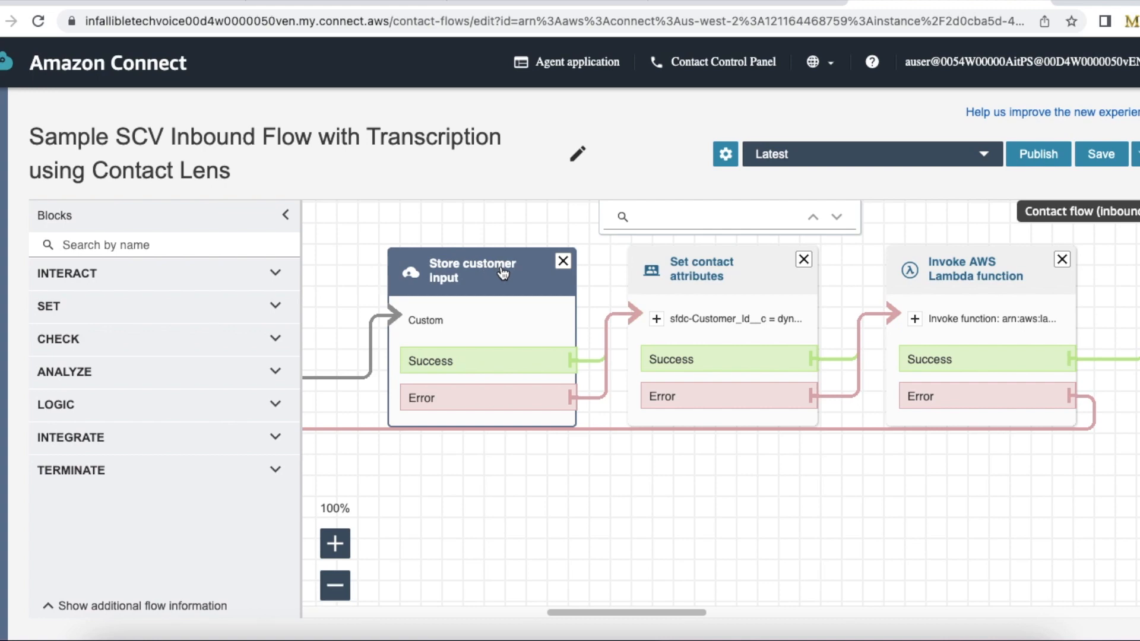
Review Set contact attributes: sfdc-Customer_Id__c set from System Stored customer input
click(700, 269)
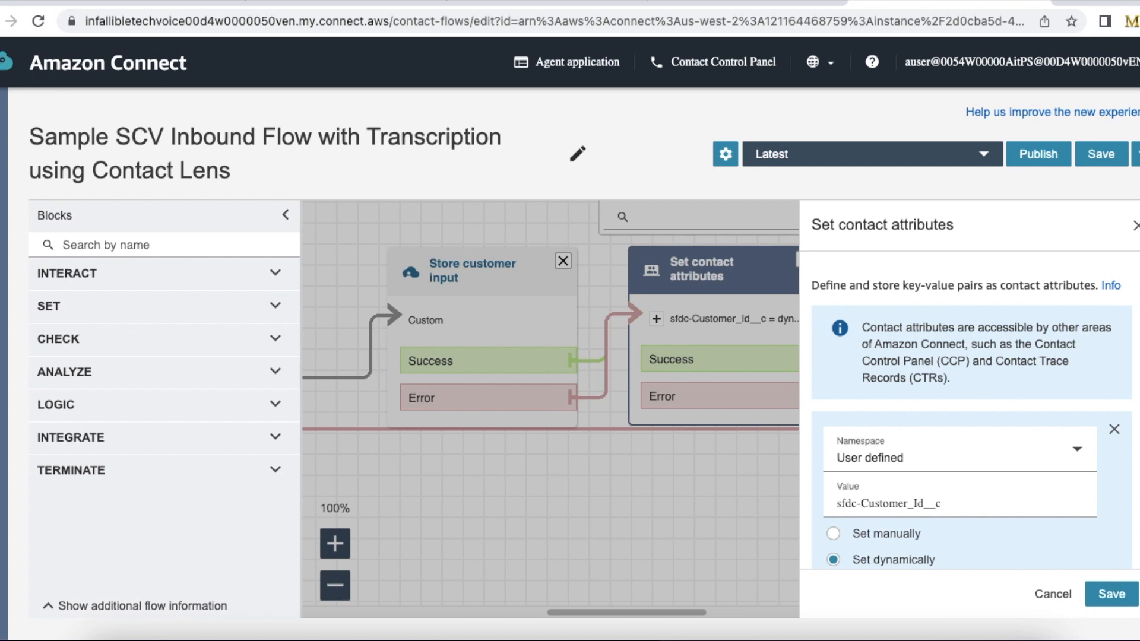
scroll(down, 3)
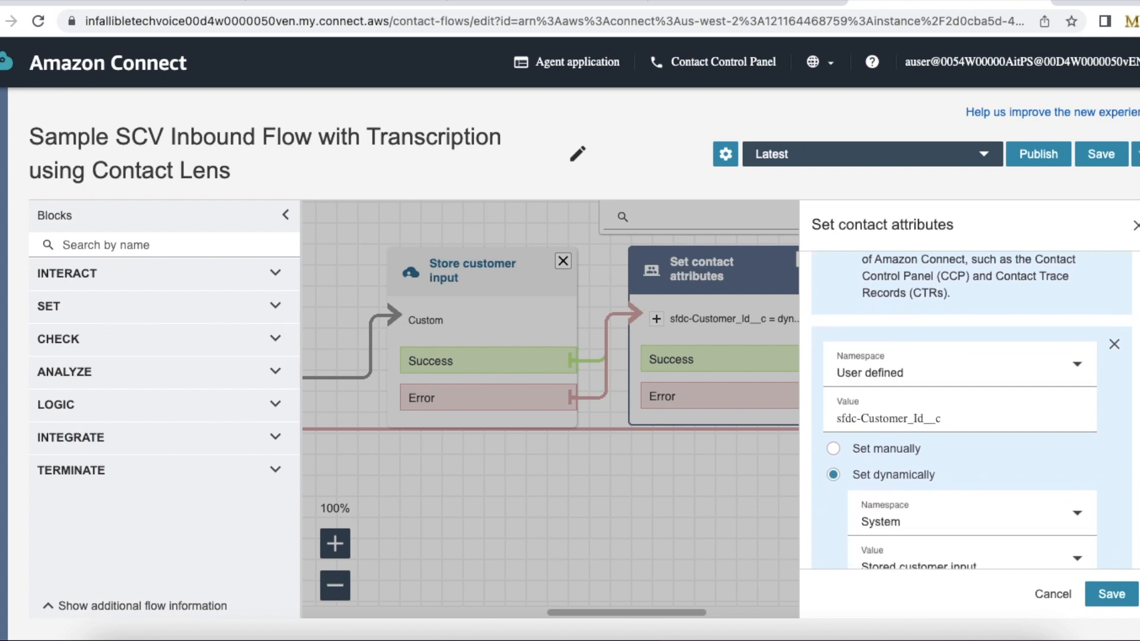
scroll(down, 3)
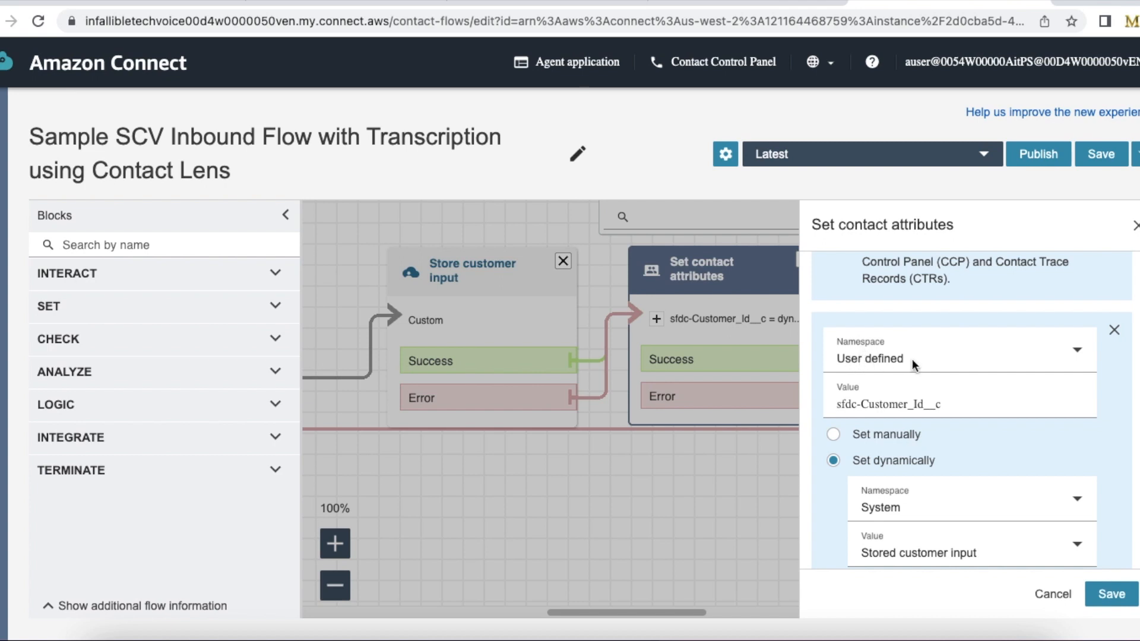
mouse_move(858, 393)
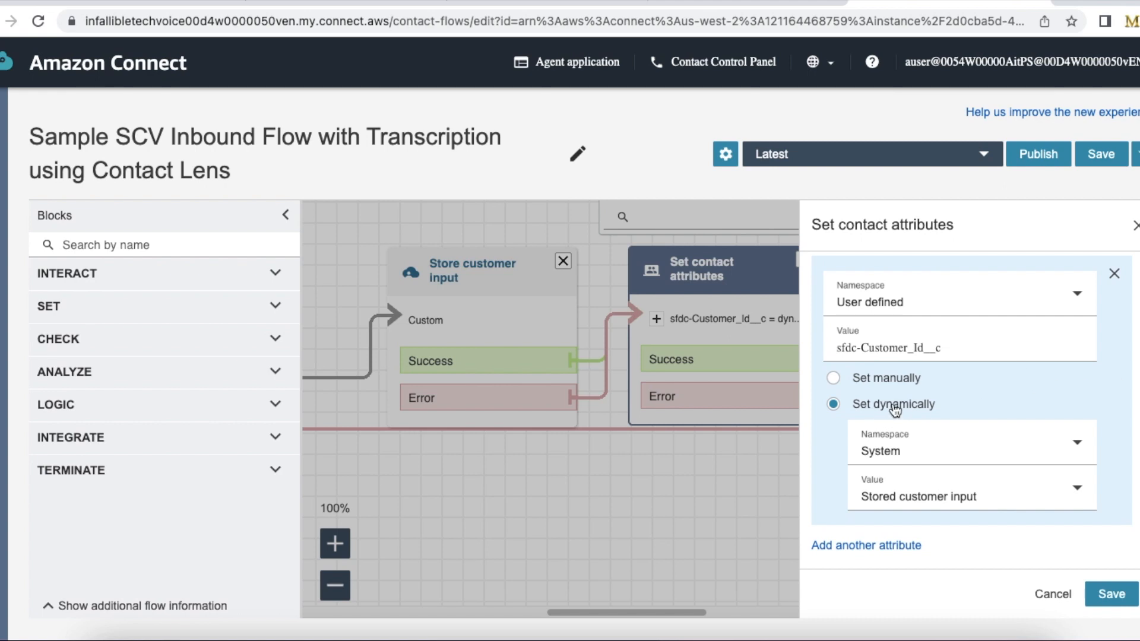
mouse_move(903, 384)
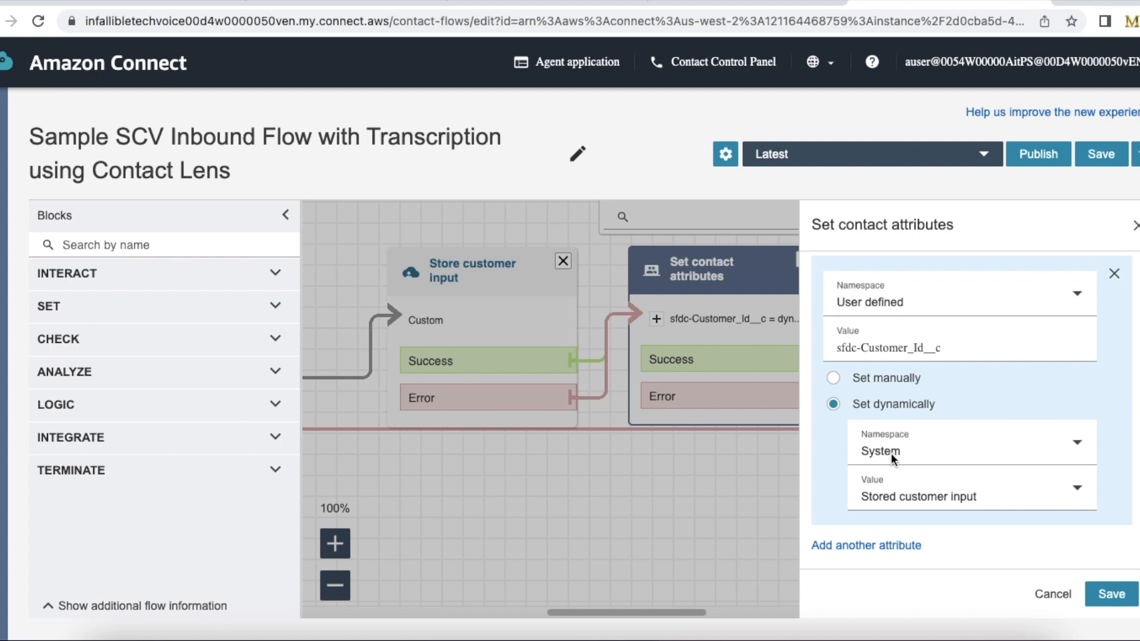
mouse_move(885, 507)
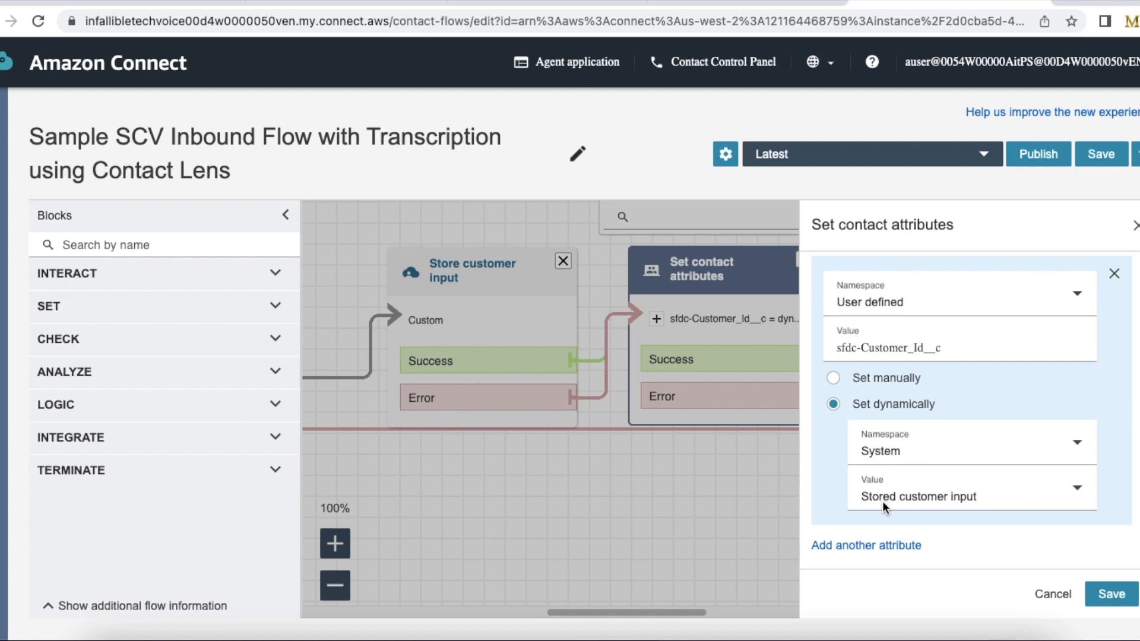
mouse_move(927, 474)
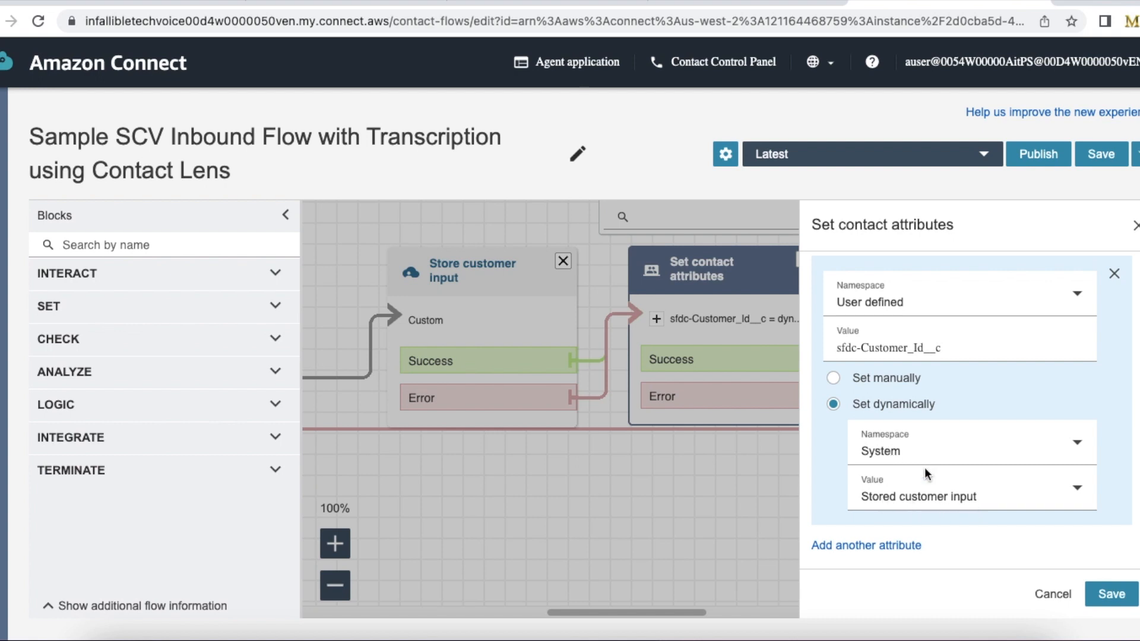
mouse_move(506, 280)
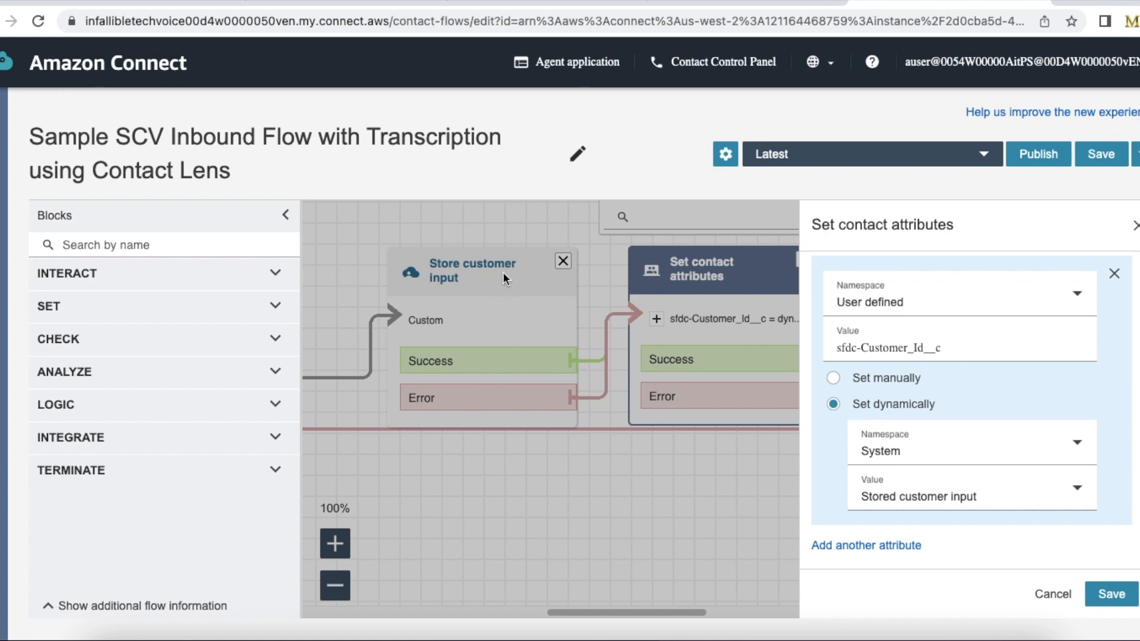
mouse_move(507, 278)
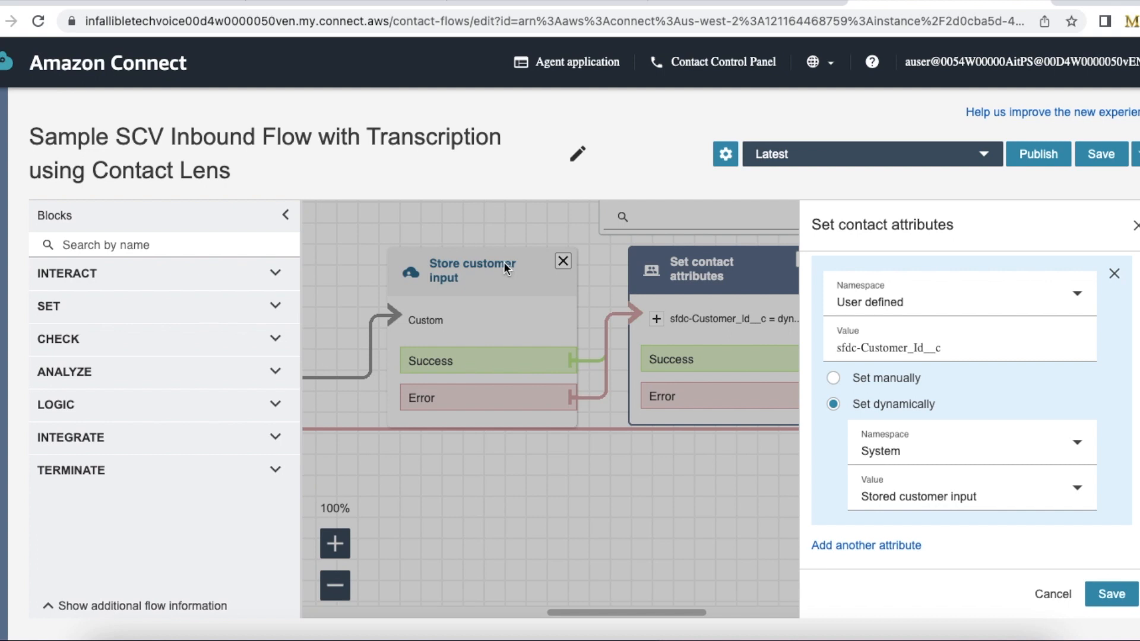
mouse_move(491, 281)
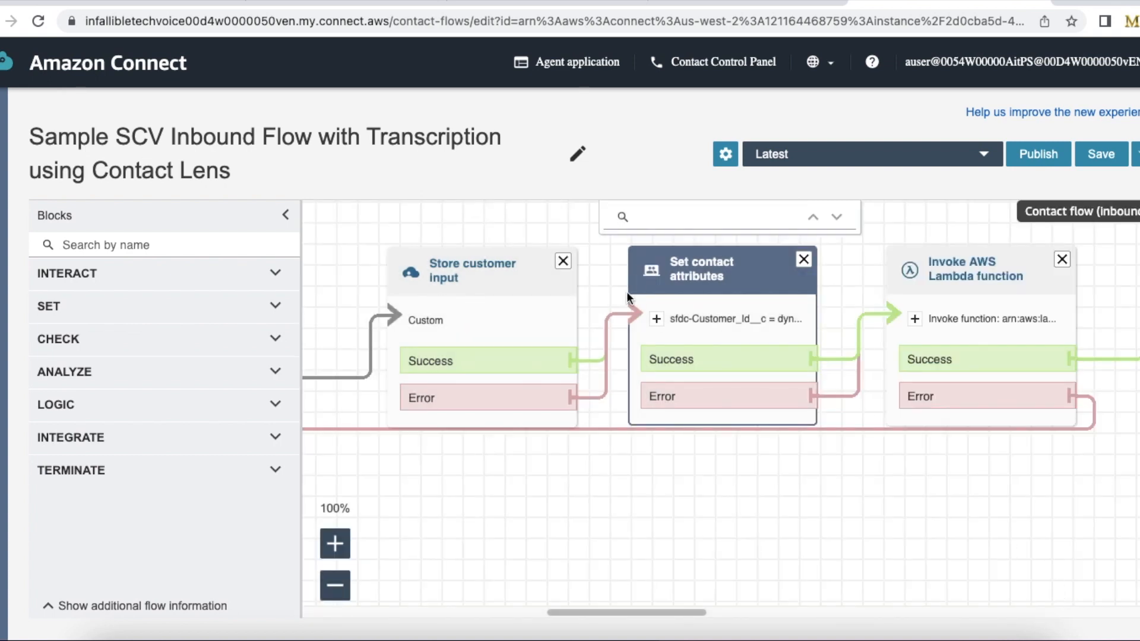
mouse_move(987, 276)
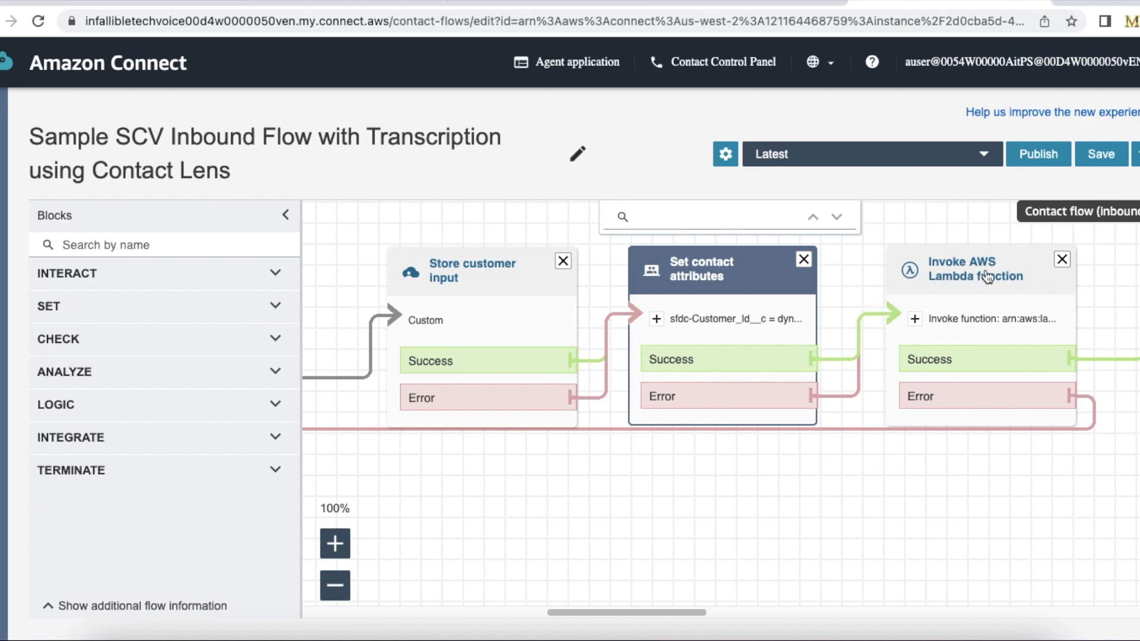
click(976, 269)
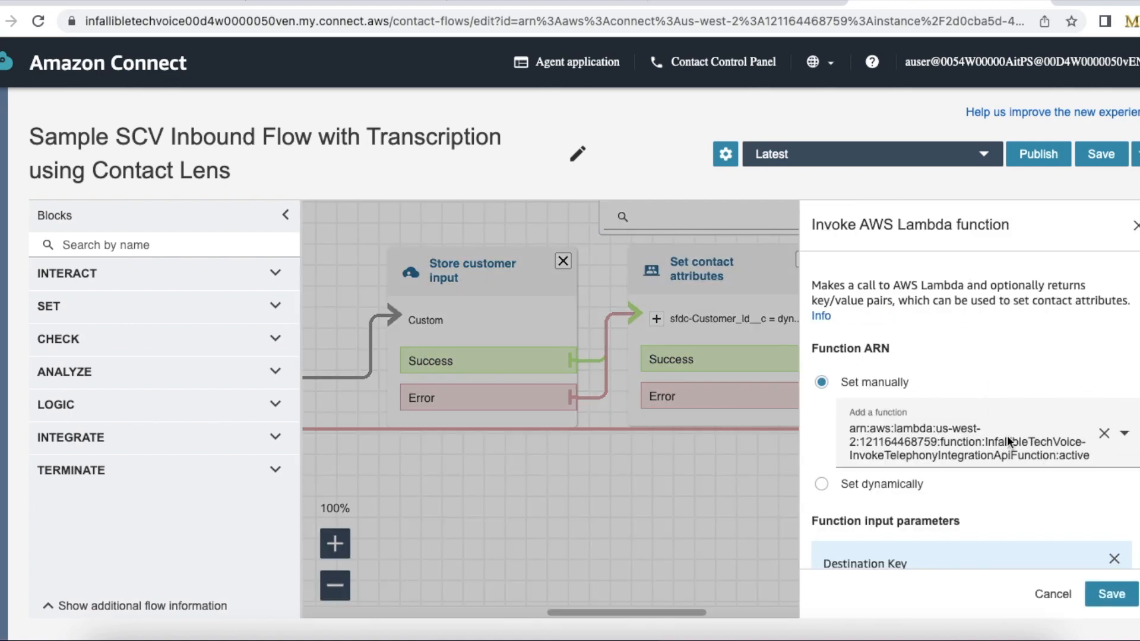
mouse_move(1026, 464)
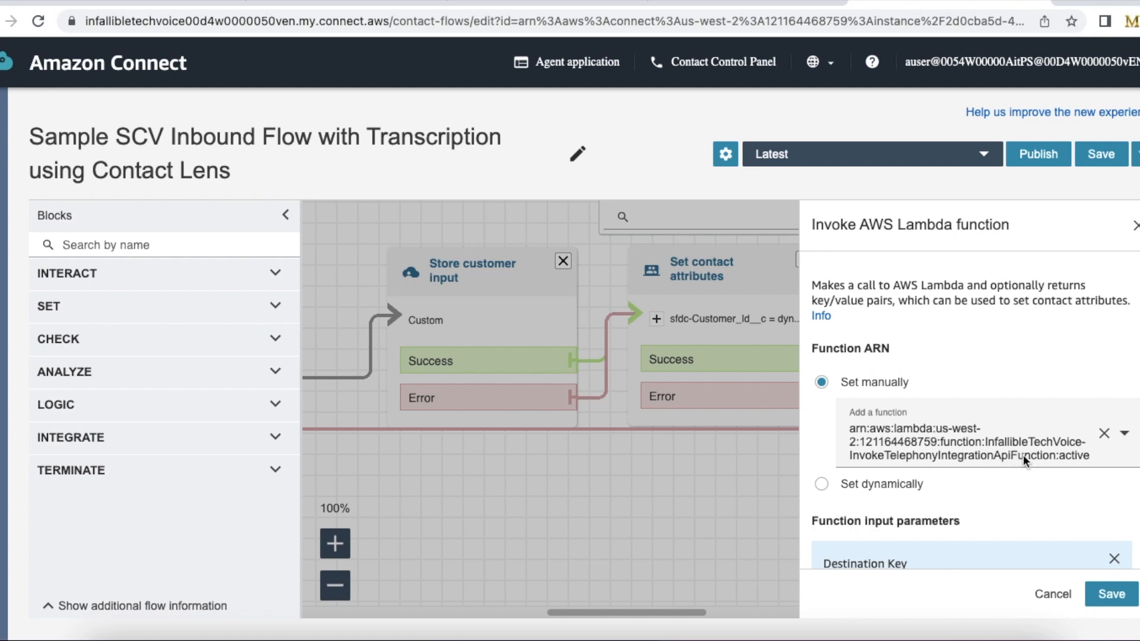
scroll(down, 3)
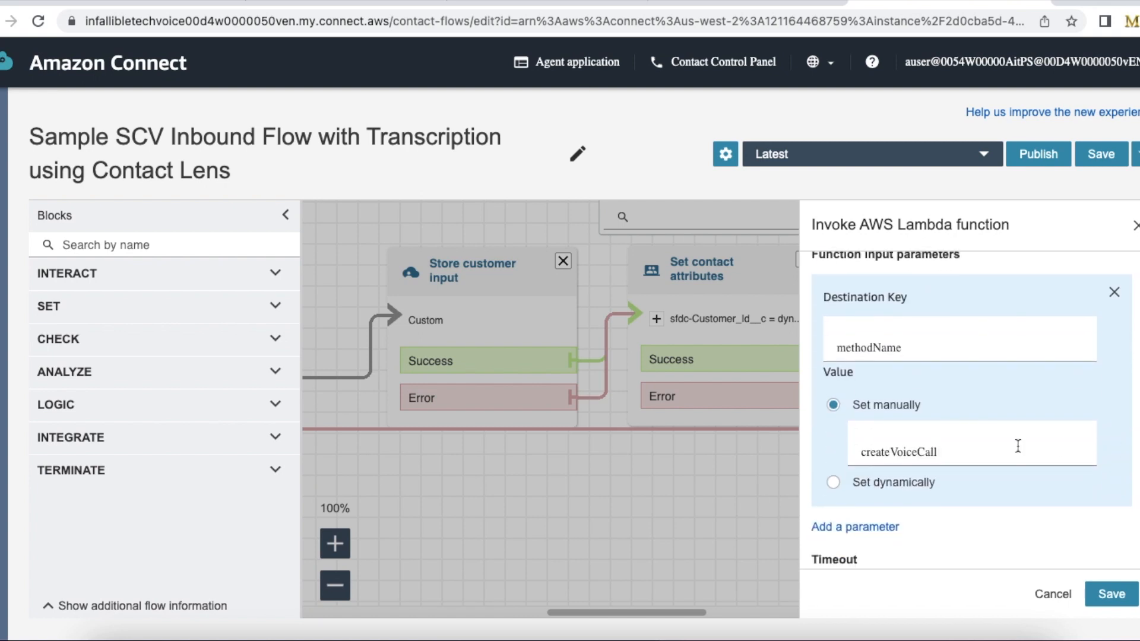
mouse_move(970, 459)
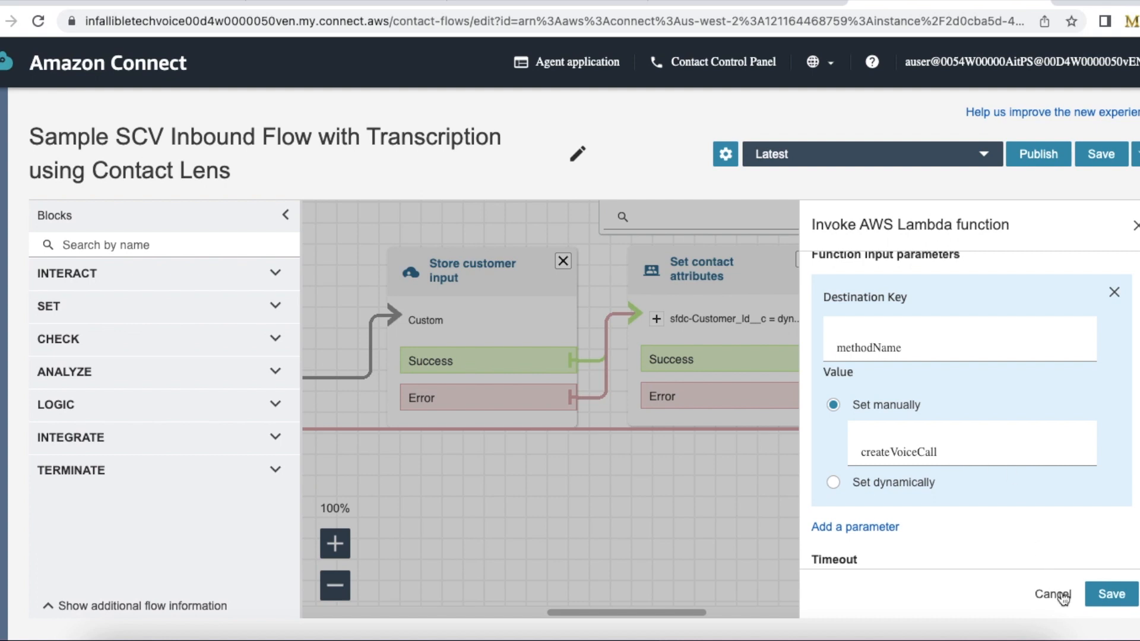
click(1052, 594)
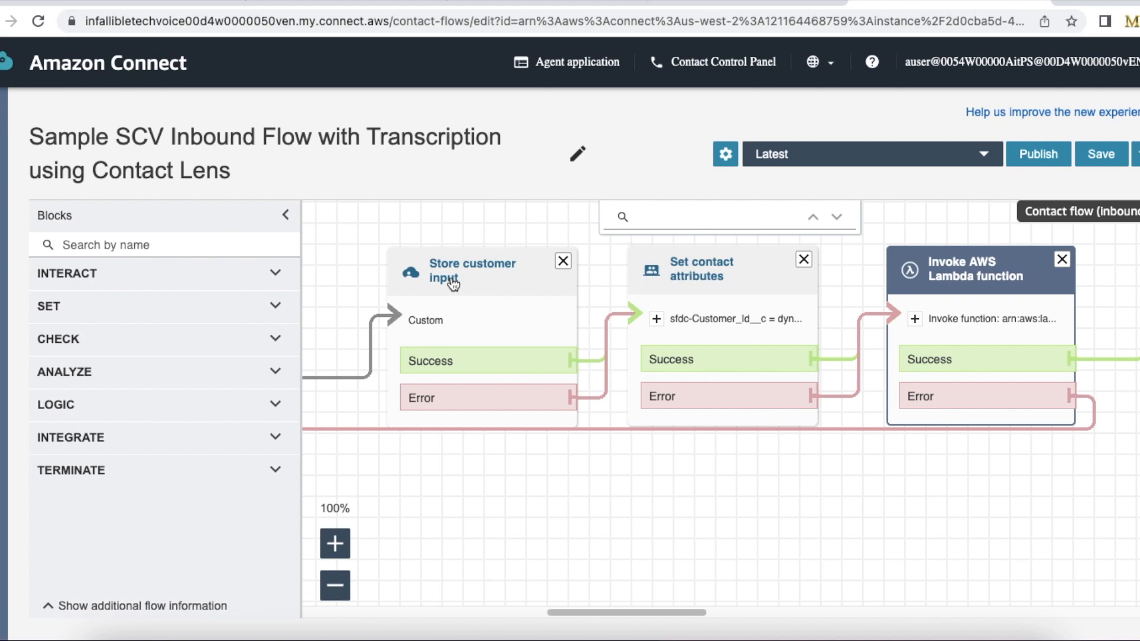
mouse_move(709, 282)
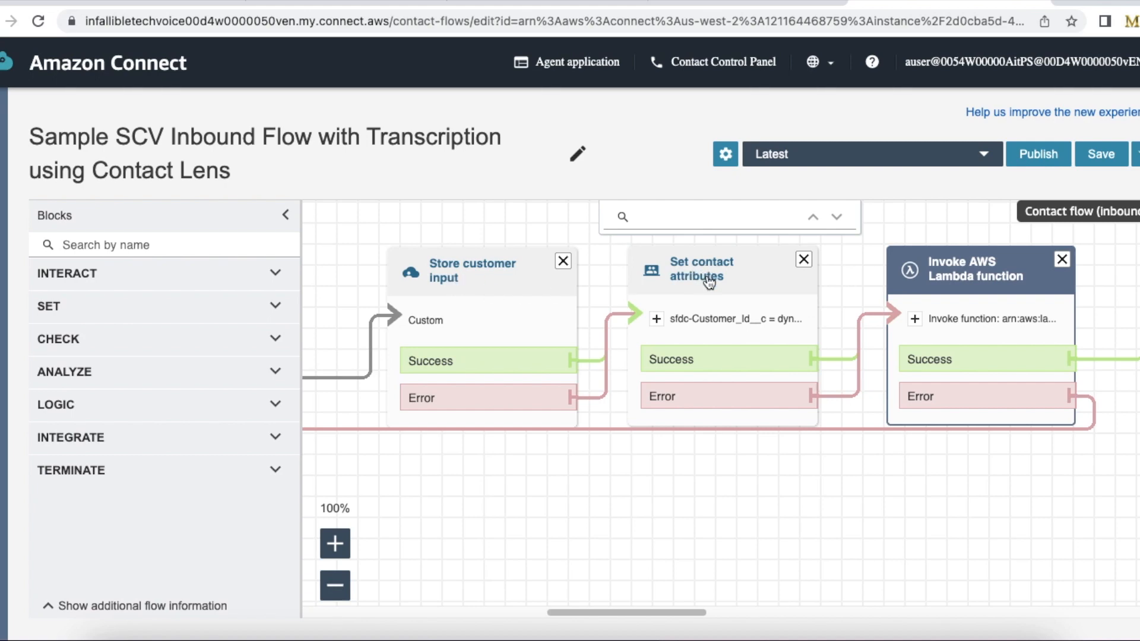
mouse_move(724, 305)
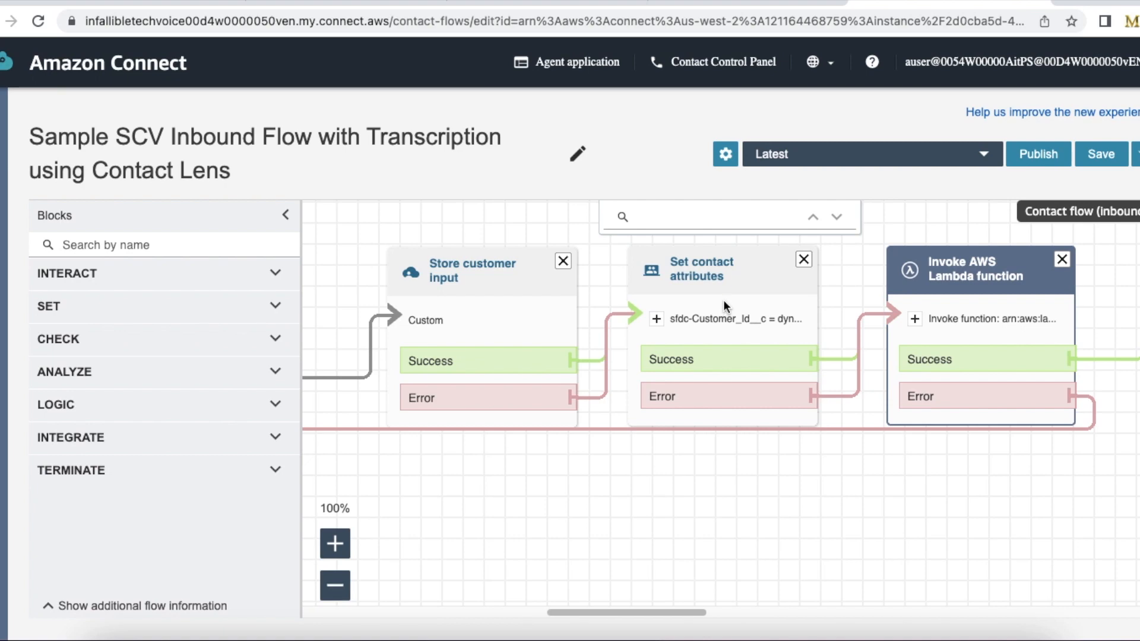
Reopen the Set contact attributes block and edit the sfdc-Customer_Id__c attribute
click(701, 269)
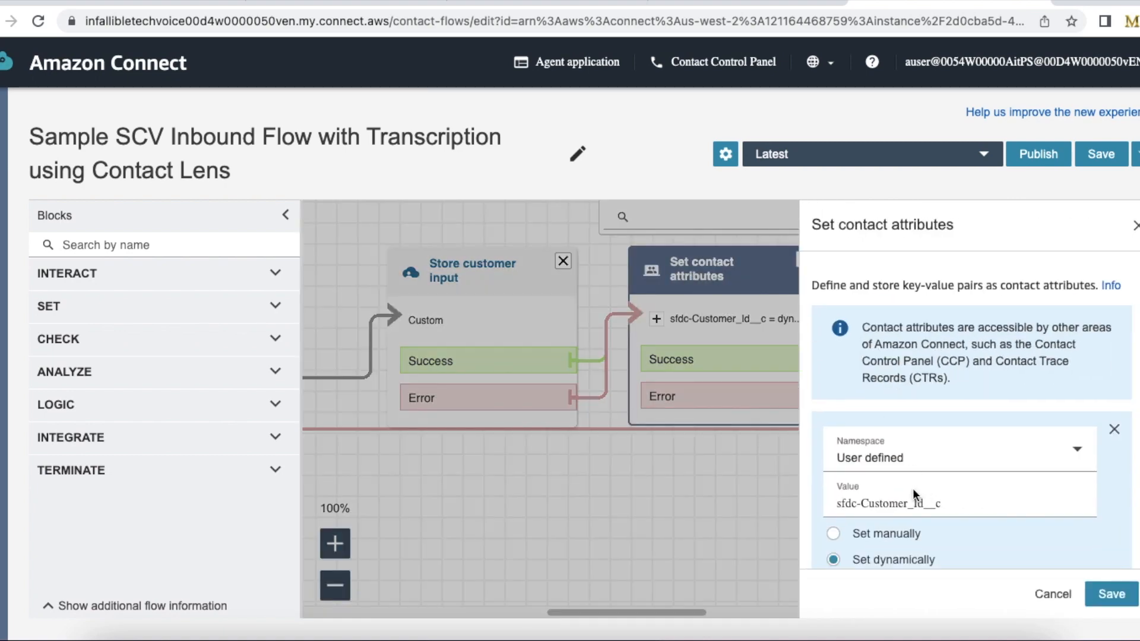
click(840, 503)
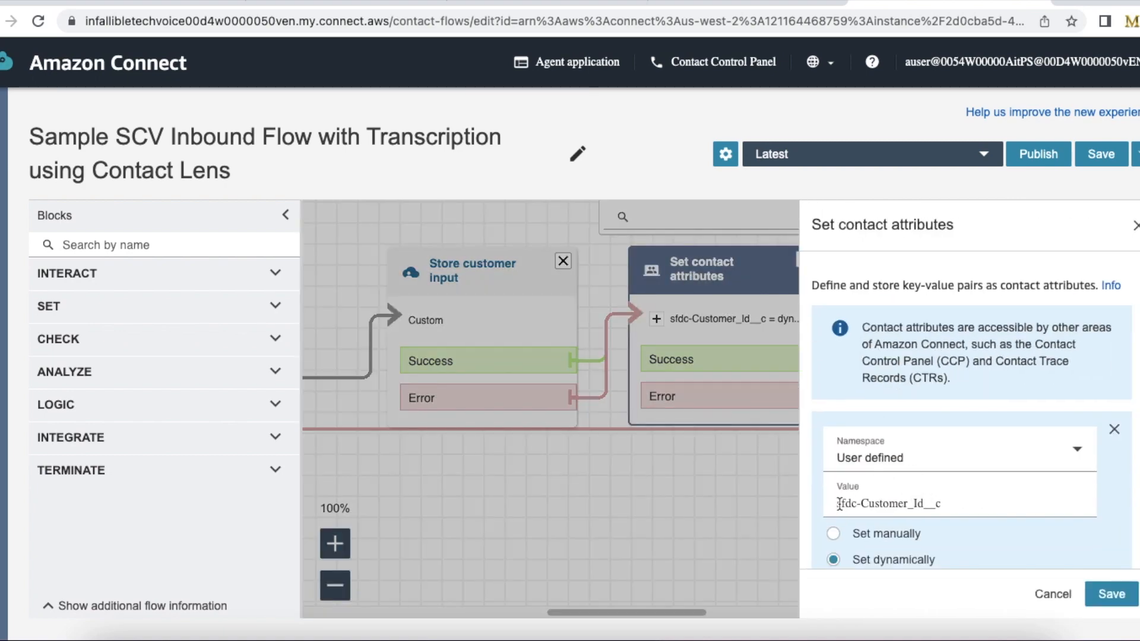